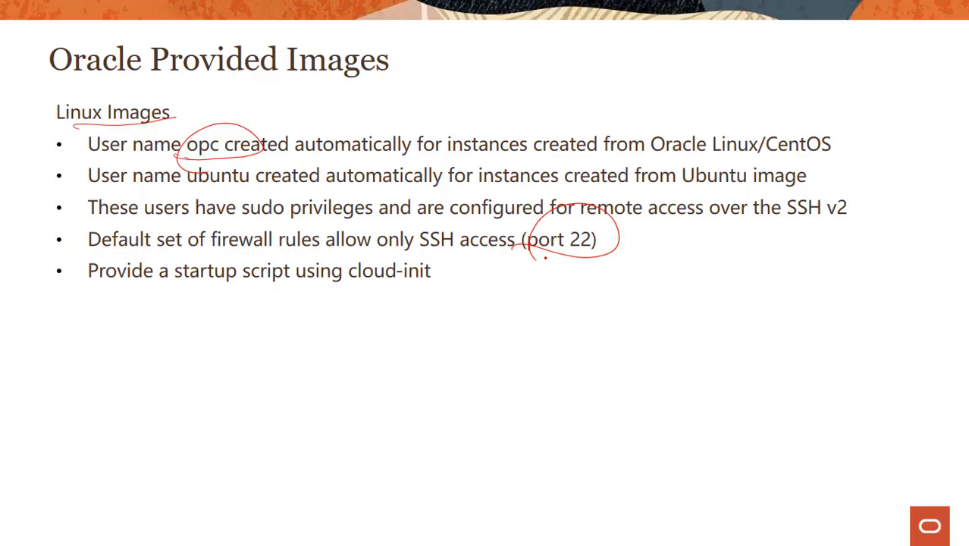
Mark up the firewall rule bullet about opc and port 22 in red ink
drag(190, 287, 447, 287)
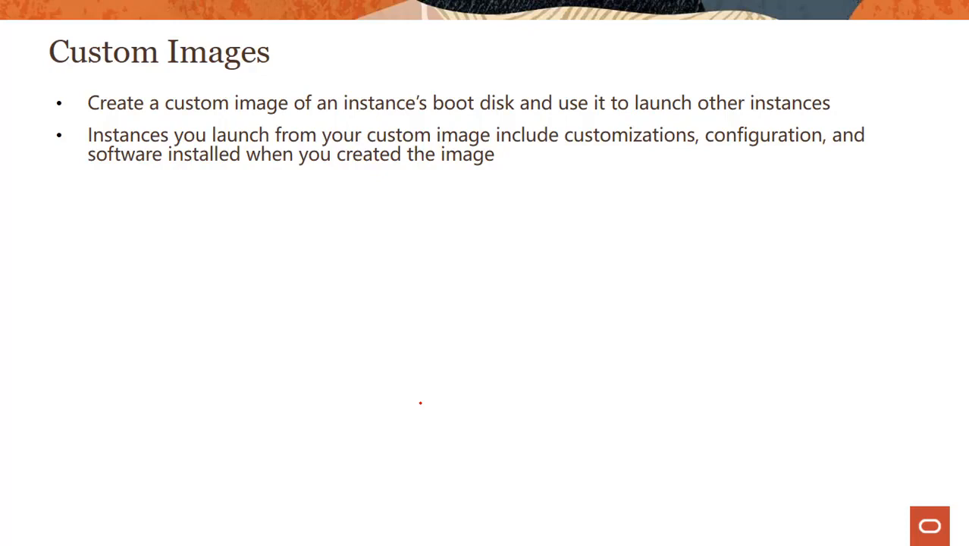
Underline 'customizations' and 'configuration' in the second bullet with the pen
drag(562, 157, 827, 144)
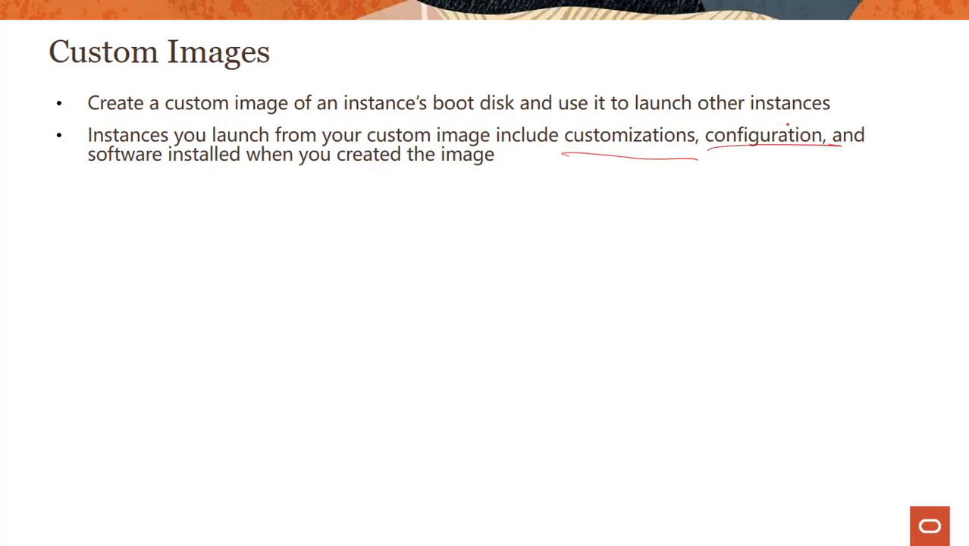
drag(99, 176, 508, 173)
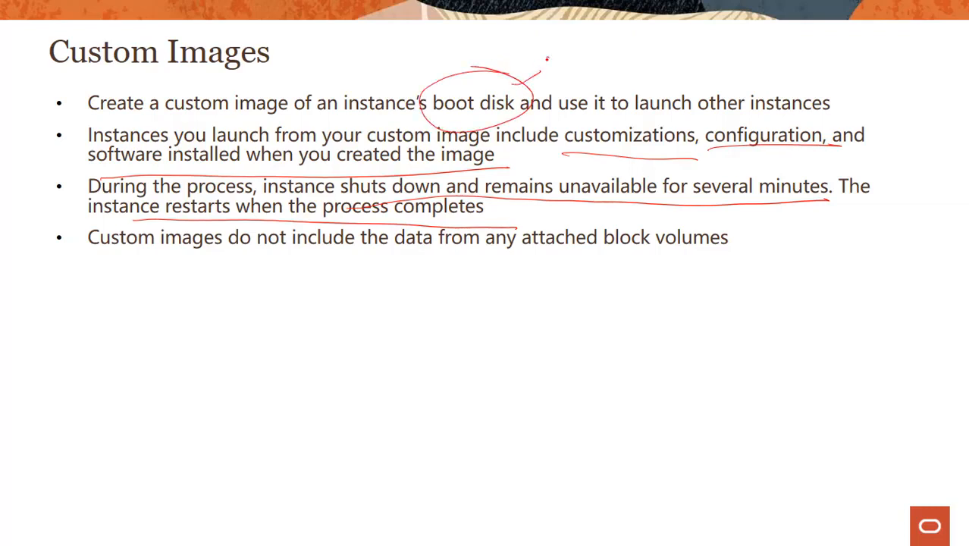
Circle 'boot disk' and 'block volumes', then sketch a boot and block volume diagram
drag(546, 68, 614, 53)
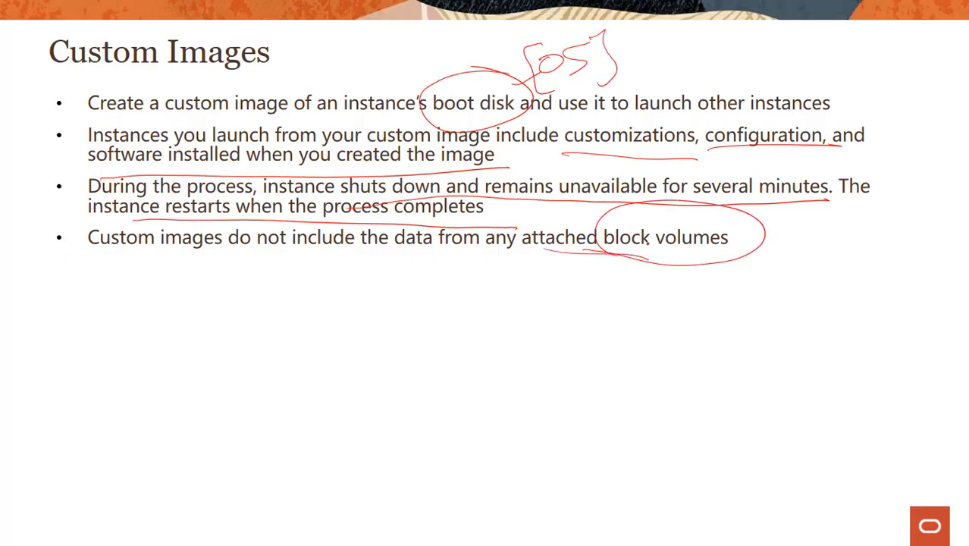
drag(788, 258, 910, 349)
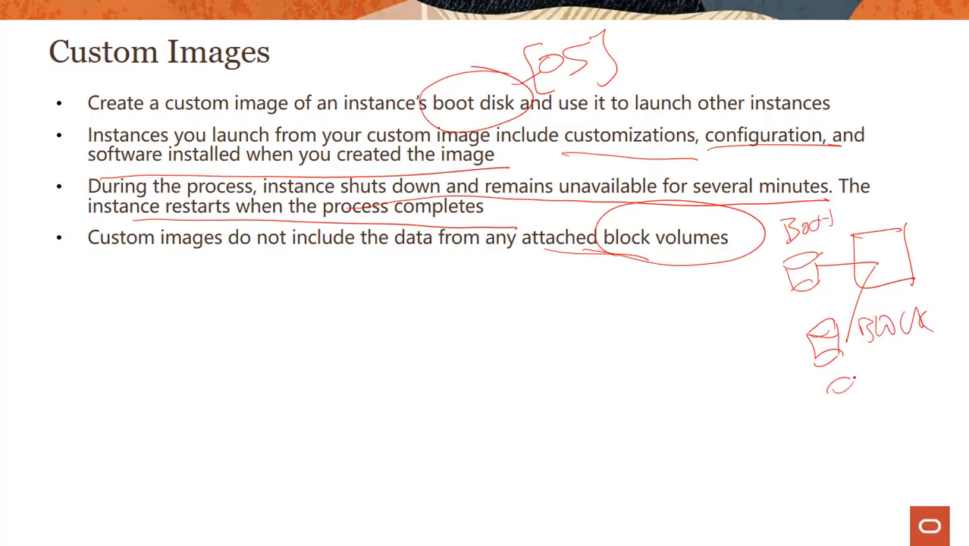
drag(834, 387, 864, 440)
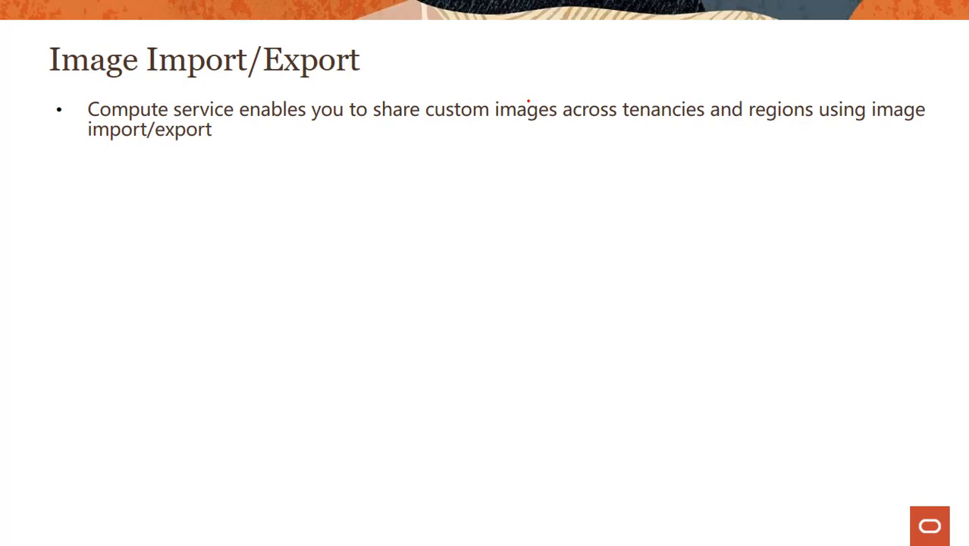
Circle 'tenancies and regions' and underline 'export uses OCI Object Storage service'
drag(394, 129, 649, 127)
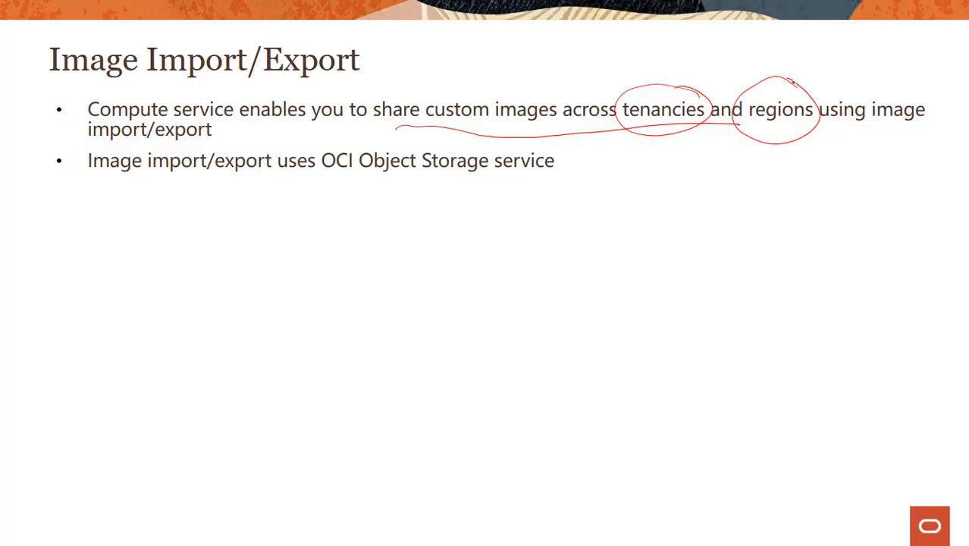
drag(189, 174, 361, 175)
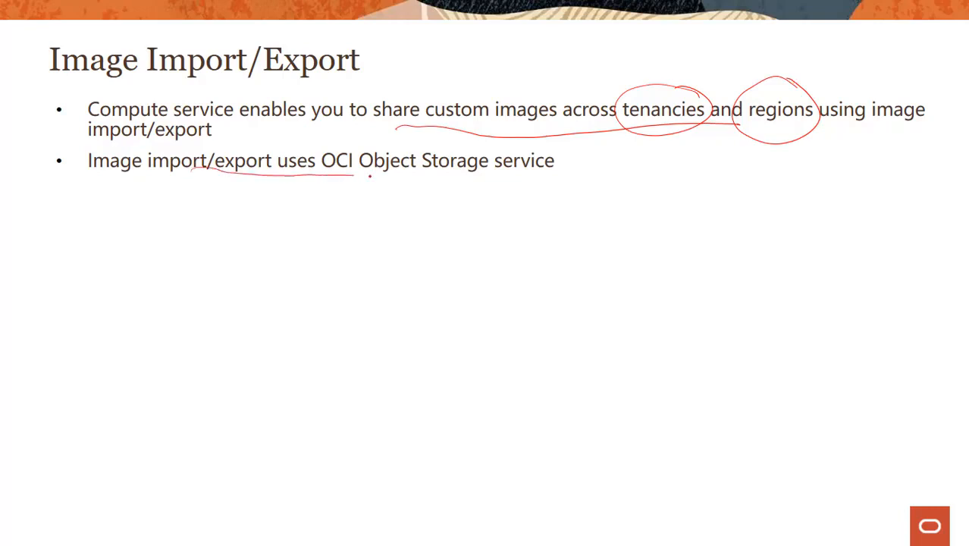
drag(361, 175, 576, 175)
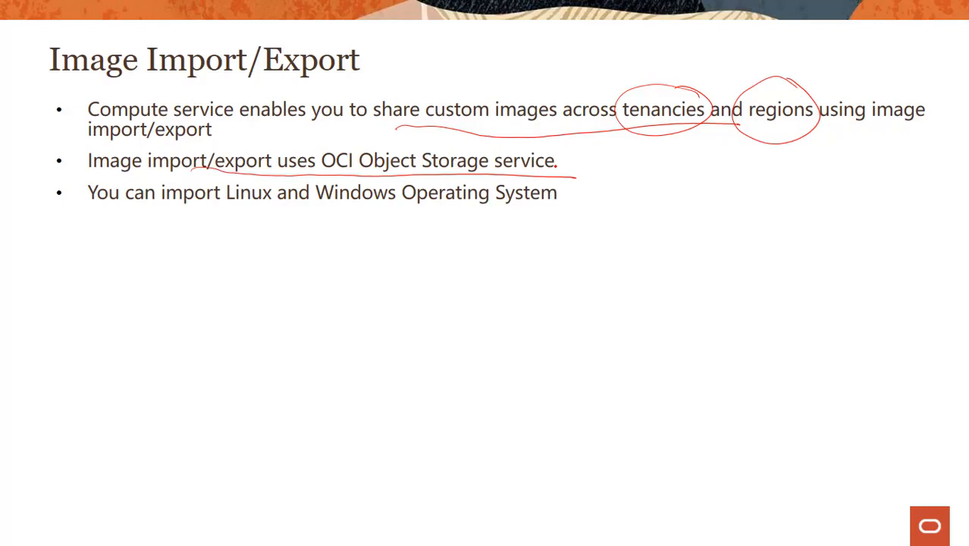
drag(235, 214, 573, 211)
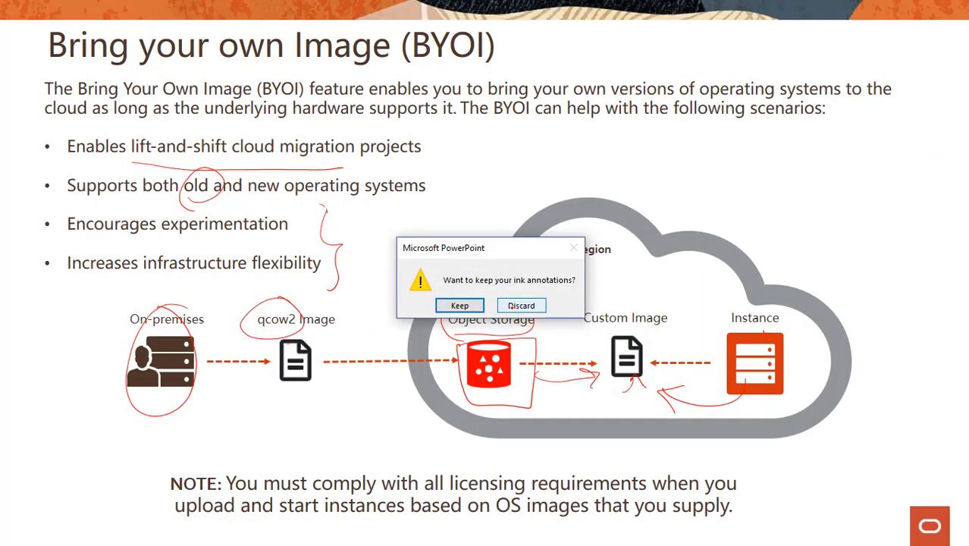
Discard the slideshow ink annotations when prompted
click(520, 305)
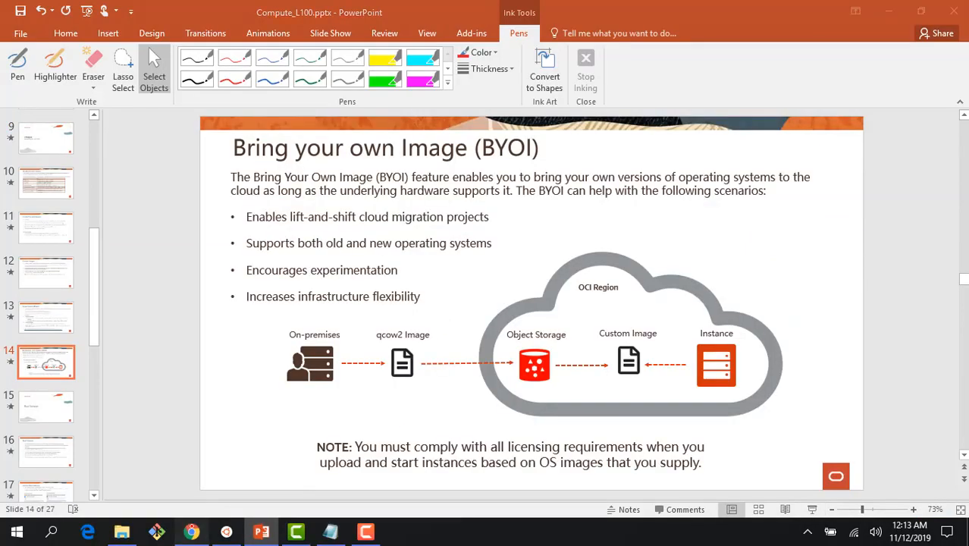
Switch to the cloud console and scroll the Compute sidebar toward Custom Images
click(177, 528)
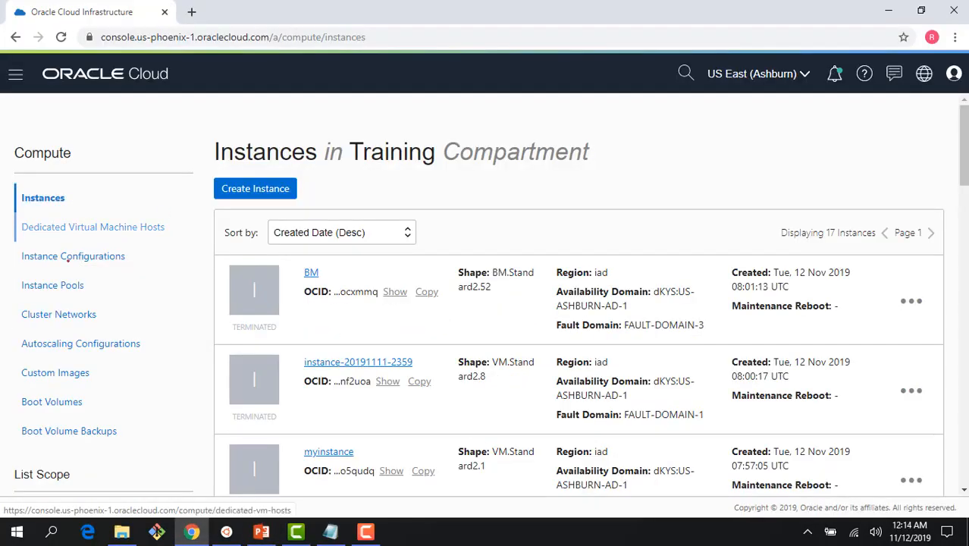
scroll(down, 3)
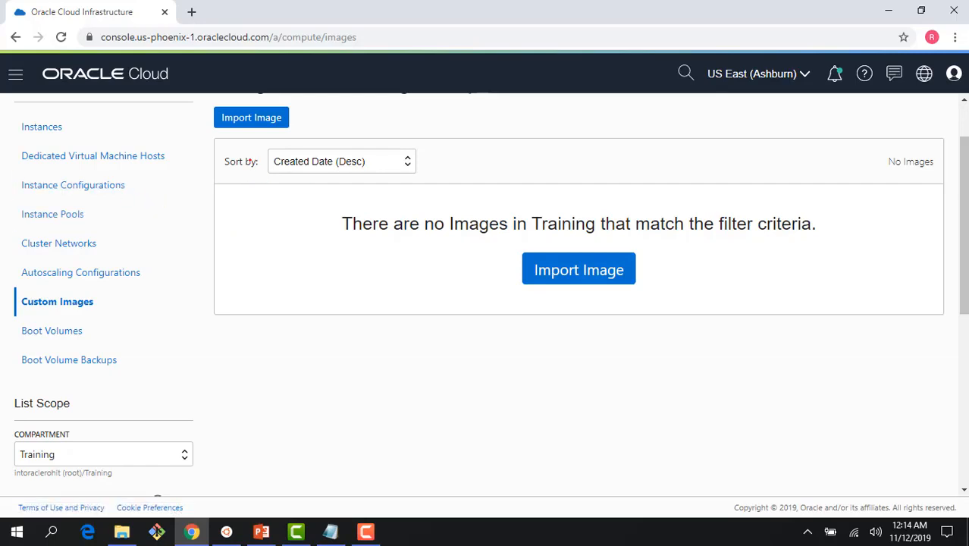
mouse_move(41, 128)
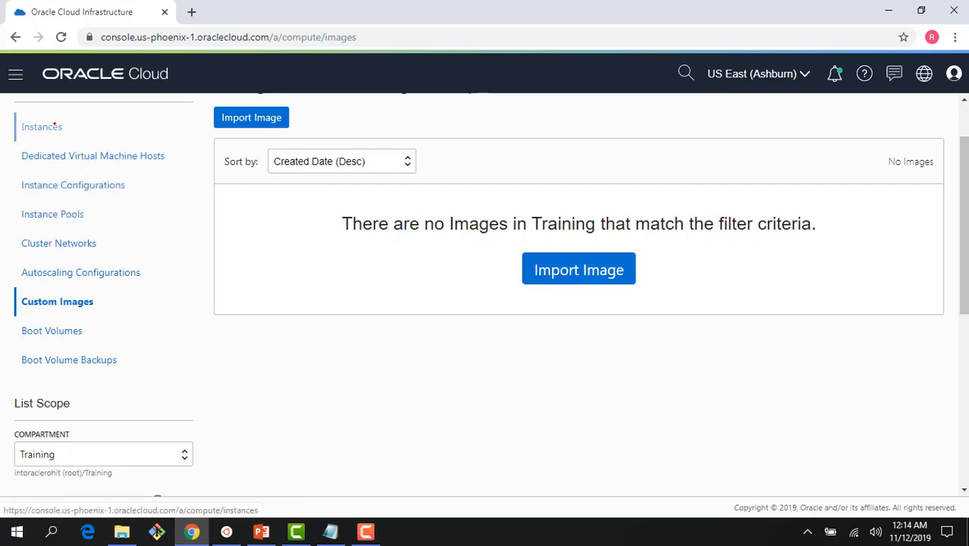
Return to the Instances list and go into the Web instance's details
click(40, 127)
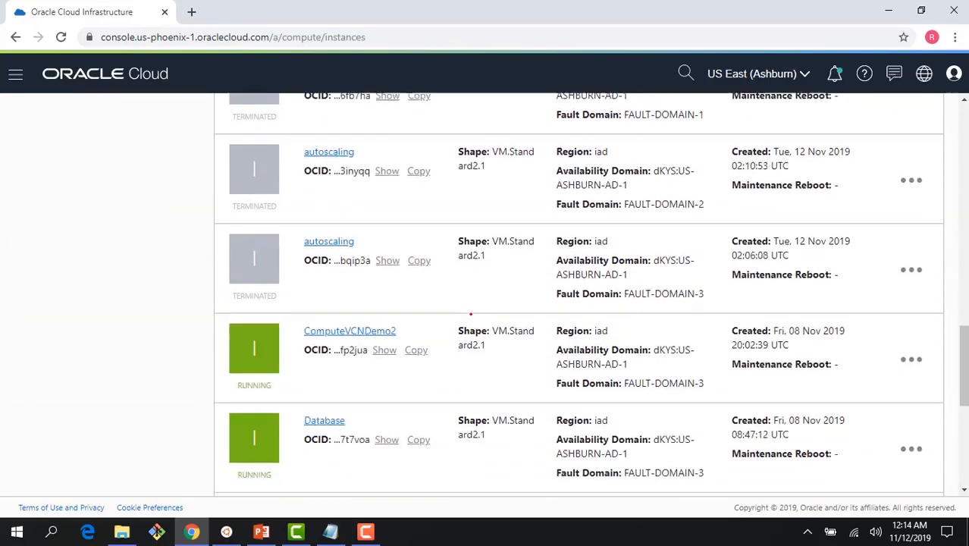
click(313, 355)
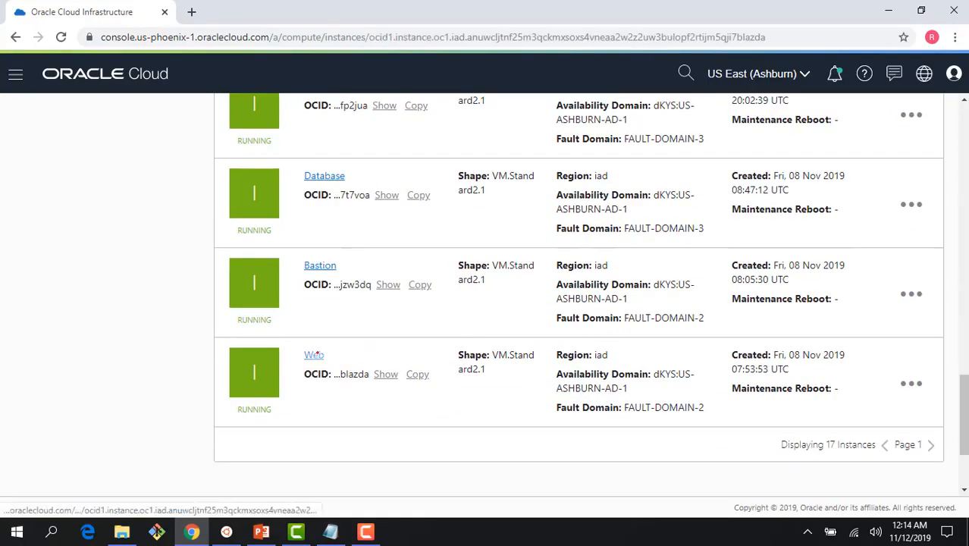
click(312, 355)
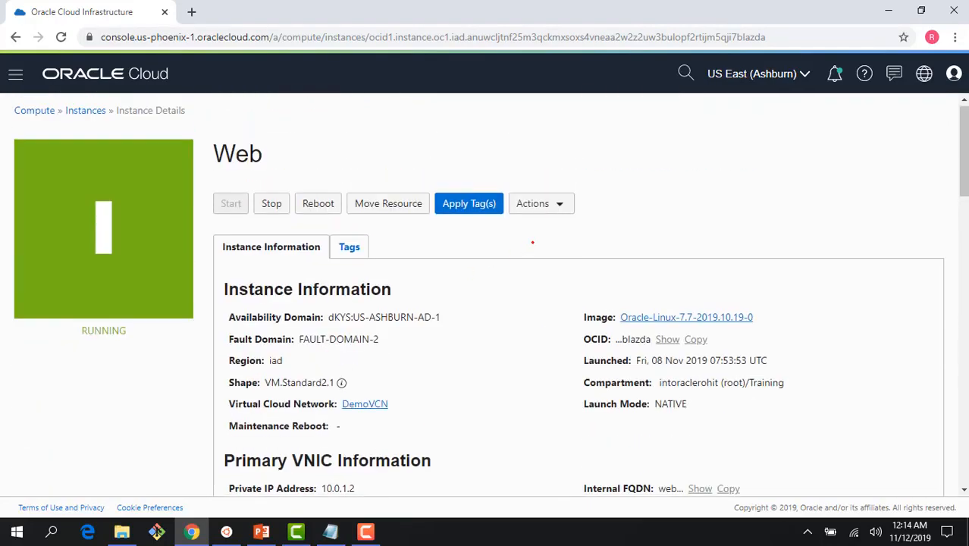
Start Create Custom Image from the Web instance's Actions menu and name it 'web'
click(540, 203)
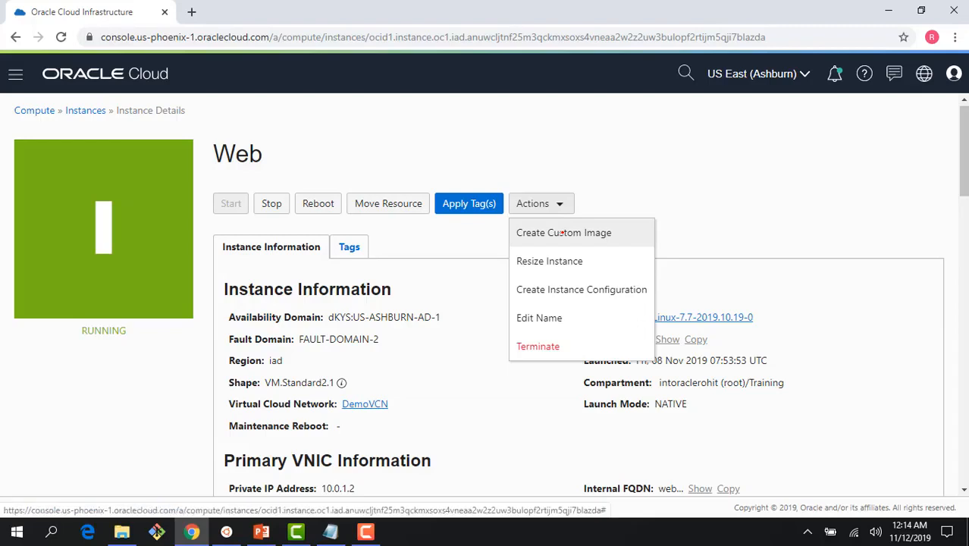
click(562, 232)
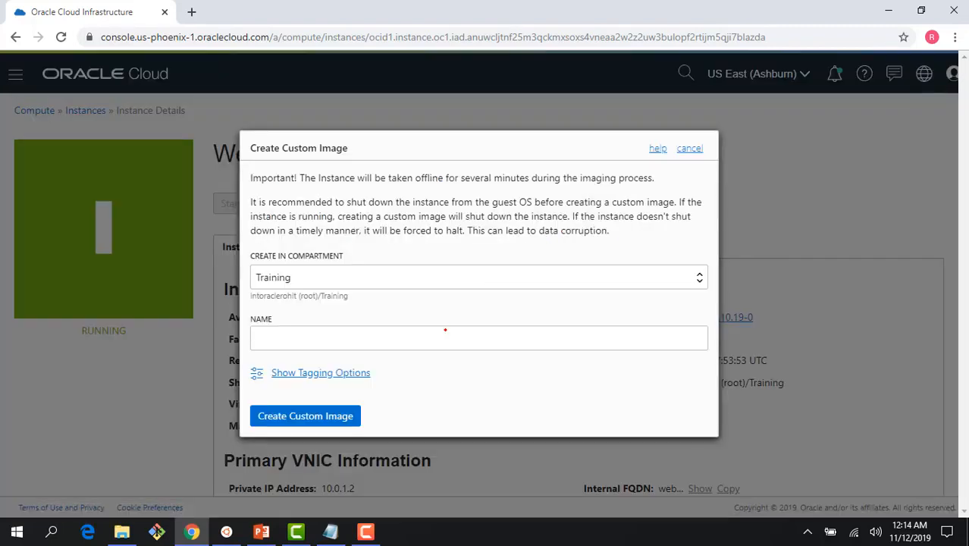
text(web)
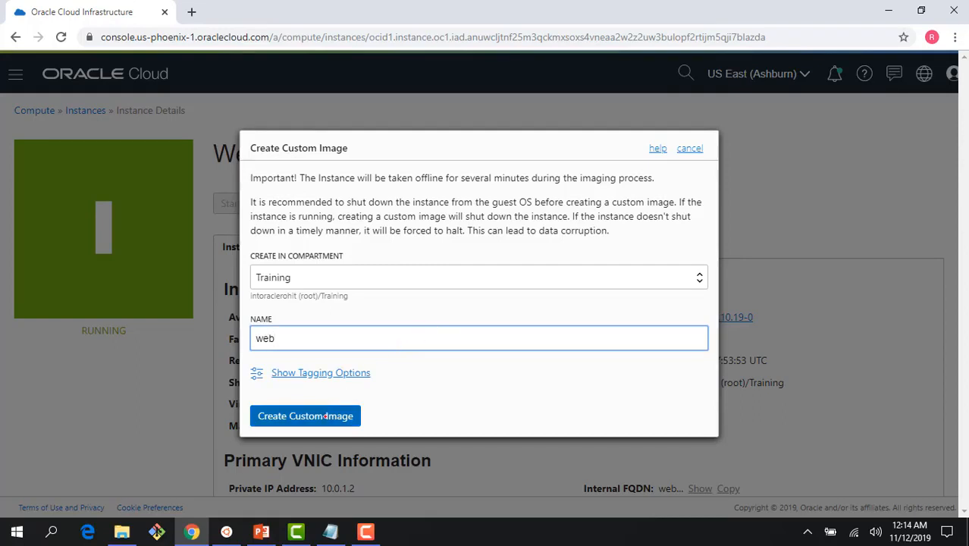
click(305, 415)
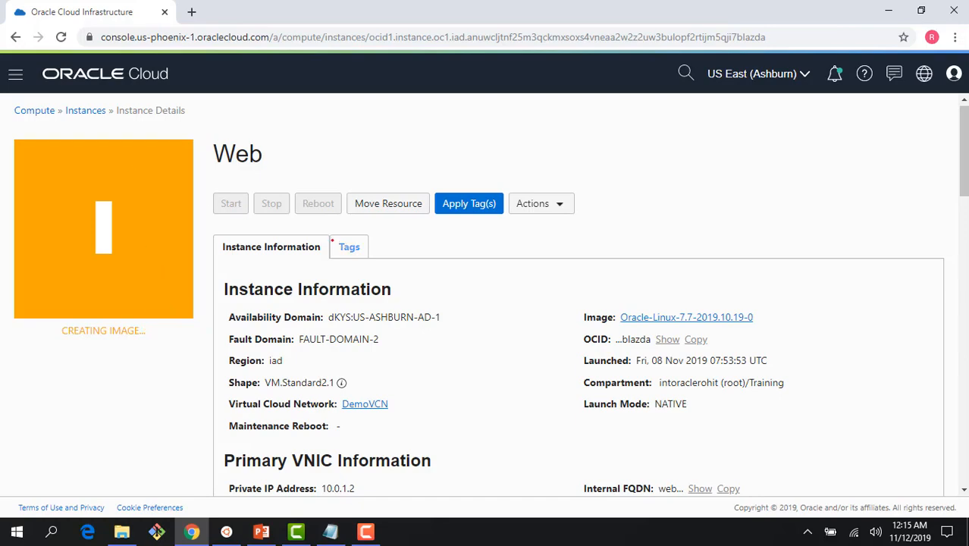
scroll(down, 3)
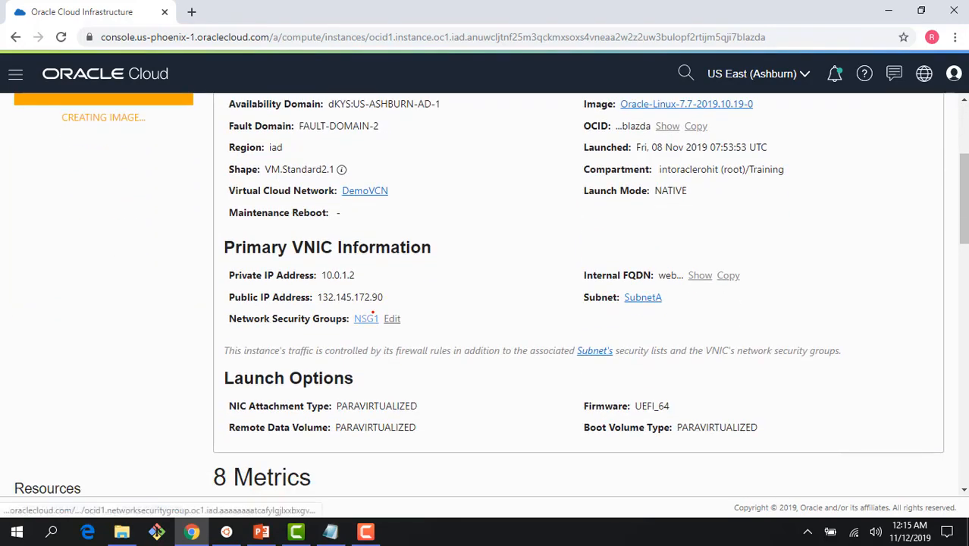
scroll(down, 3)
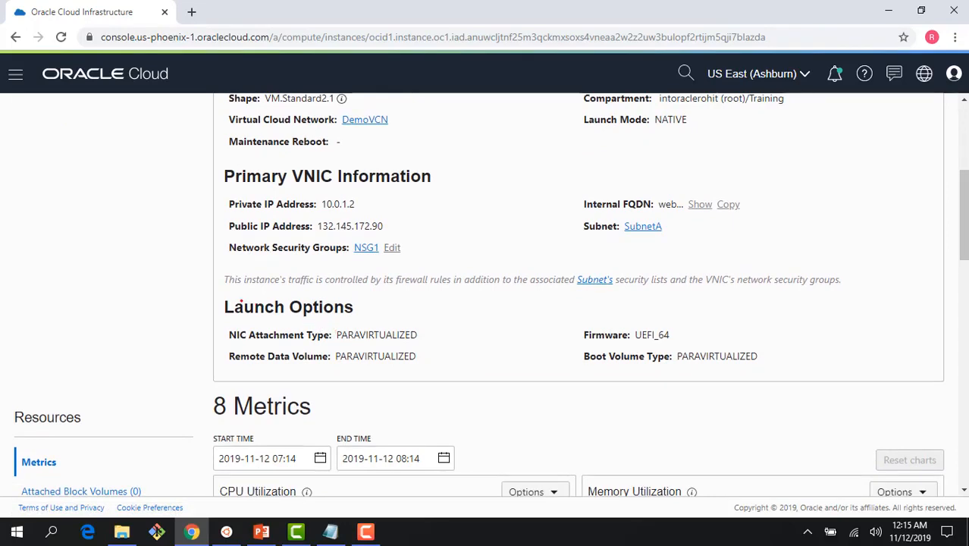
double_click(288, 306)
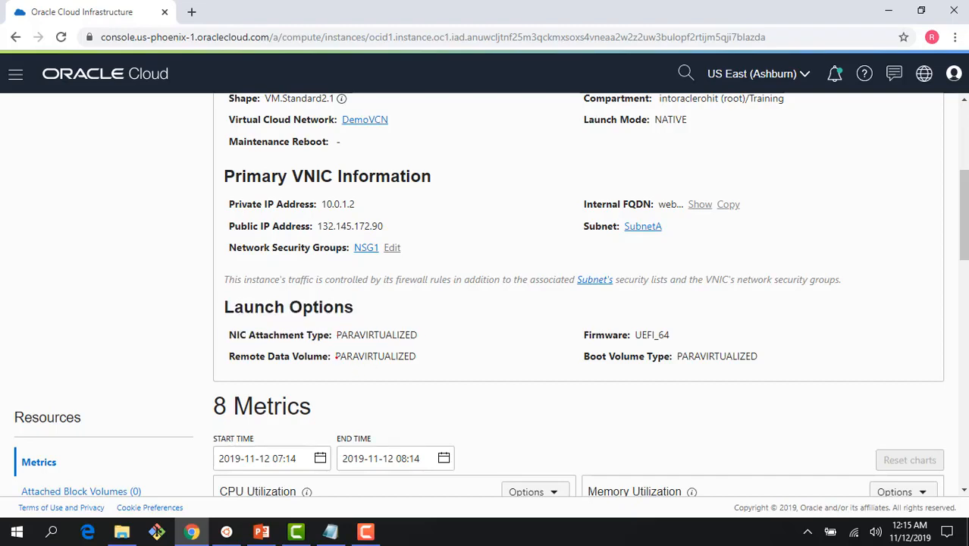
double_click(376, 357)
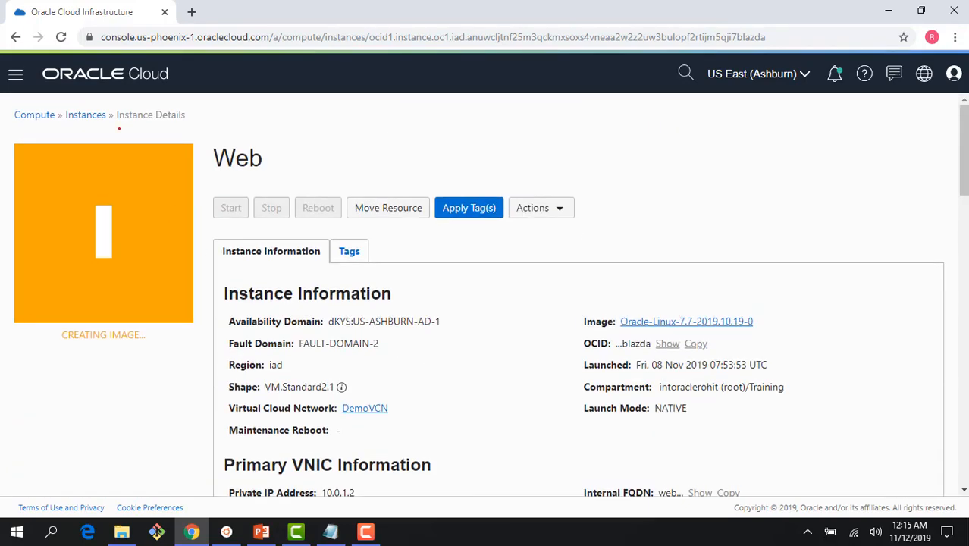
Begin creating a new compute instance and browse other image sources
click(85, 115)
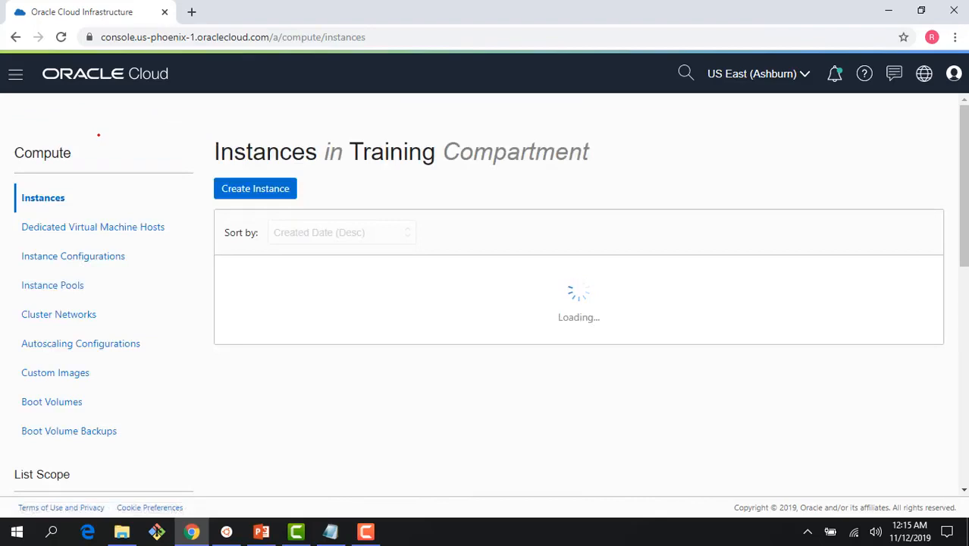
click(254, 188)
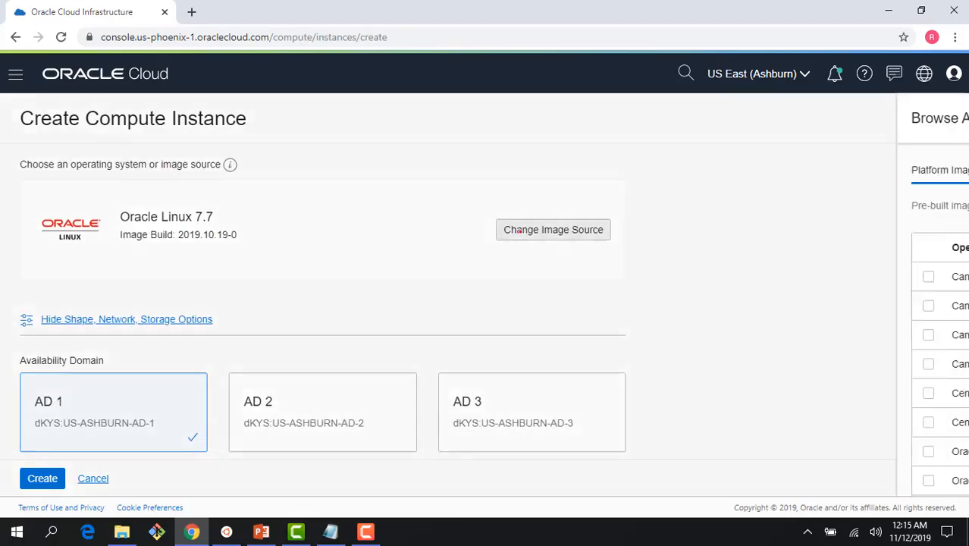
click(355, 170)
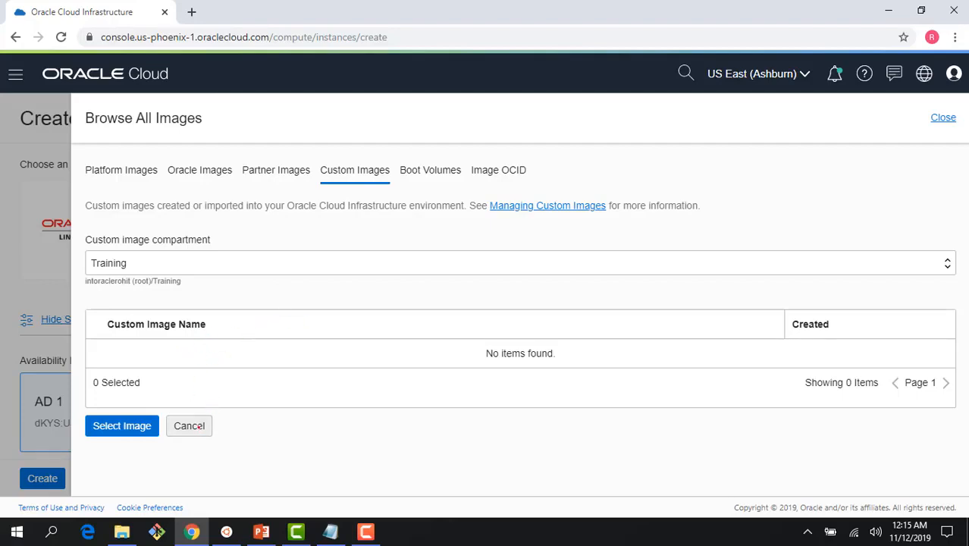
Cancel the Browse All Images panel without choosing an image
click(497, 170)
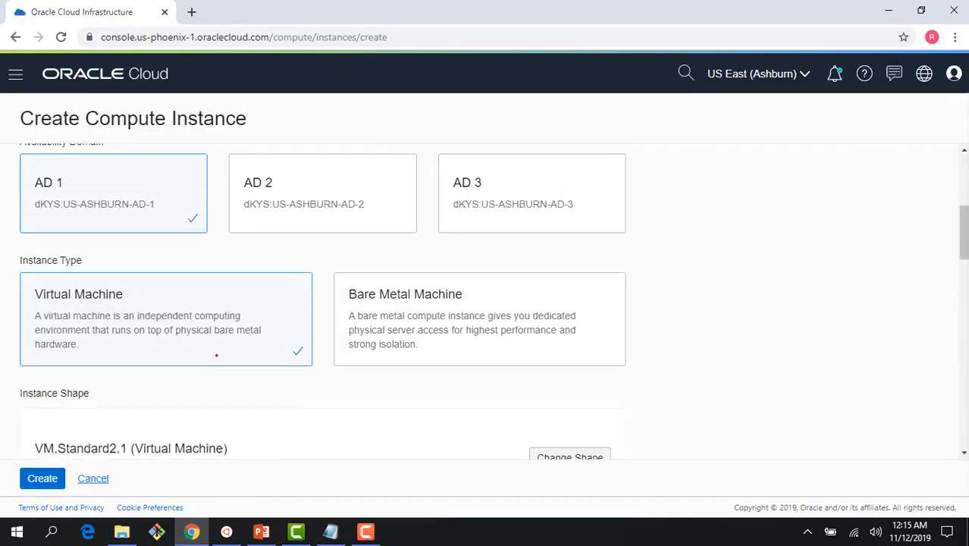
Expand the instance form's advanced options to the Networking launch options with automatic type selection
scroll(down, 3)
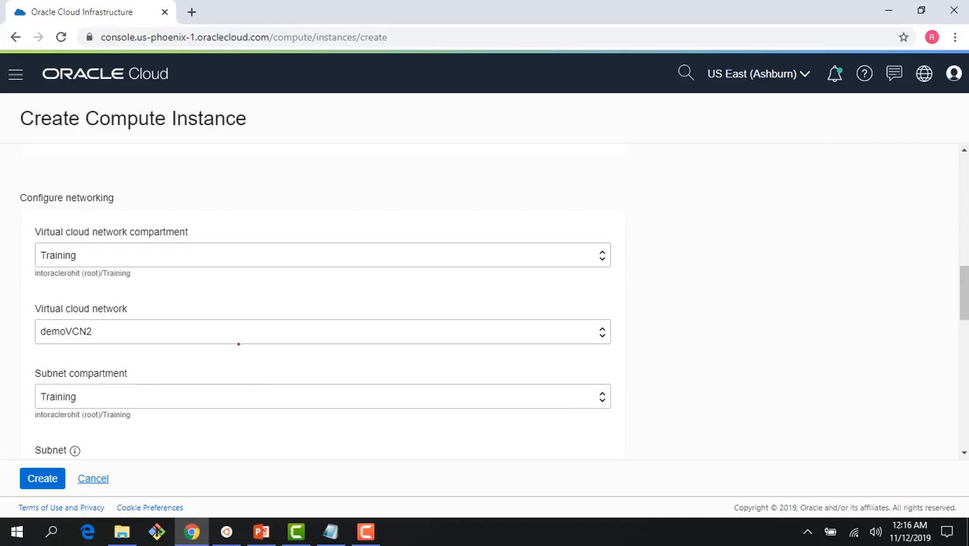
click(322, 330)
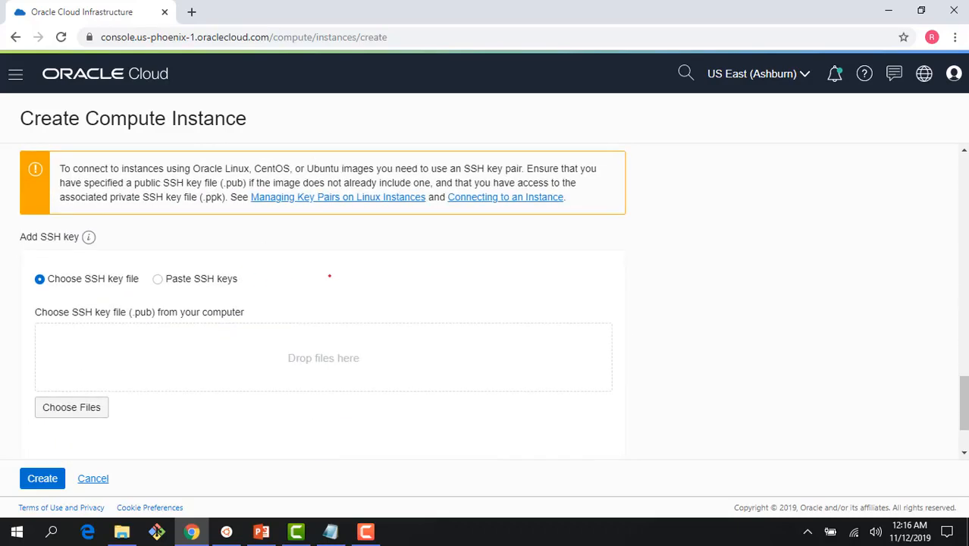
scroll(down, 3)
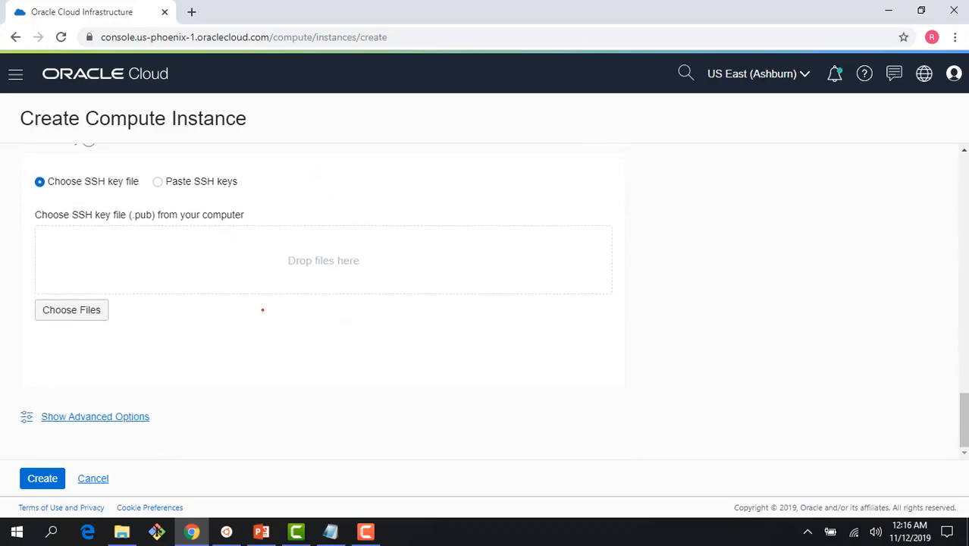
click(94, 415)
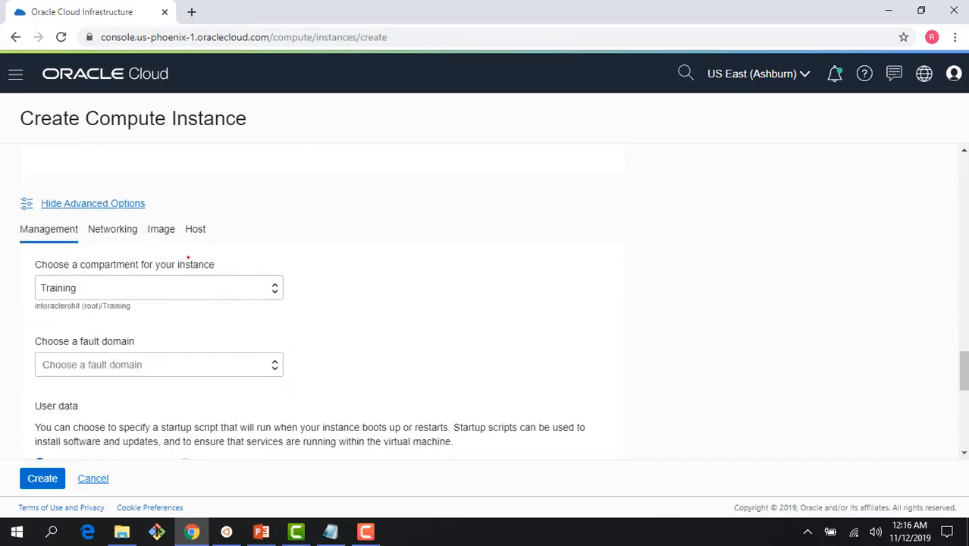
click(112, 227)
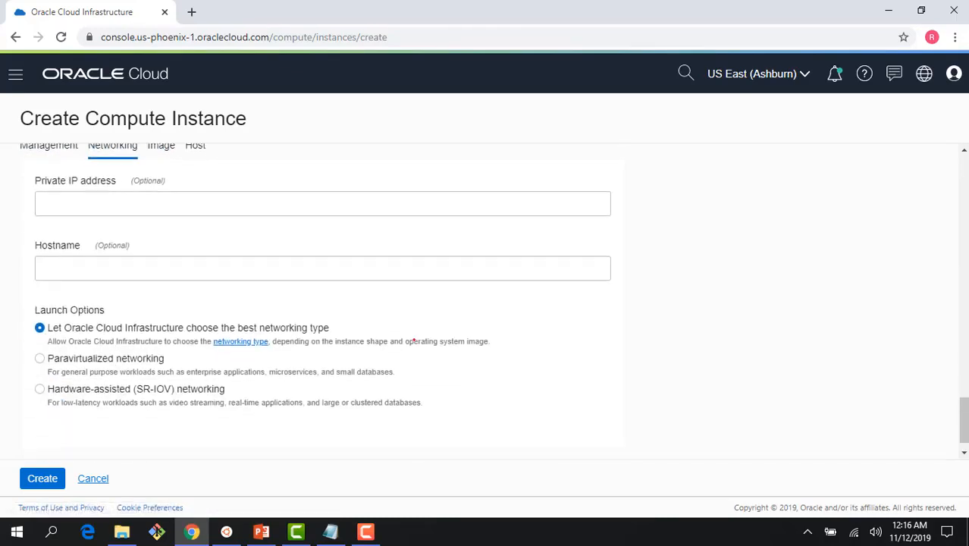
scroll(down, 3)
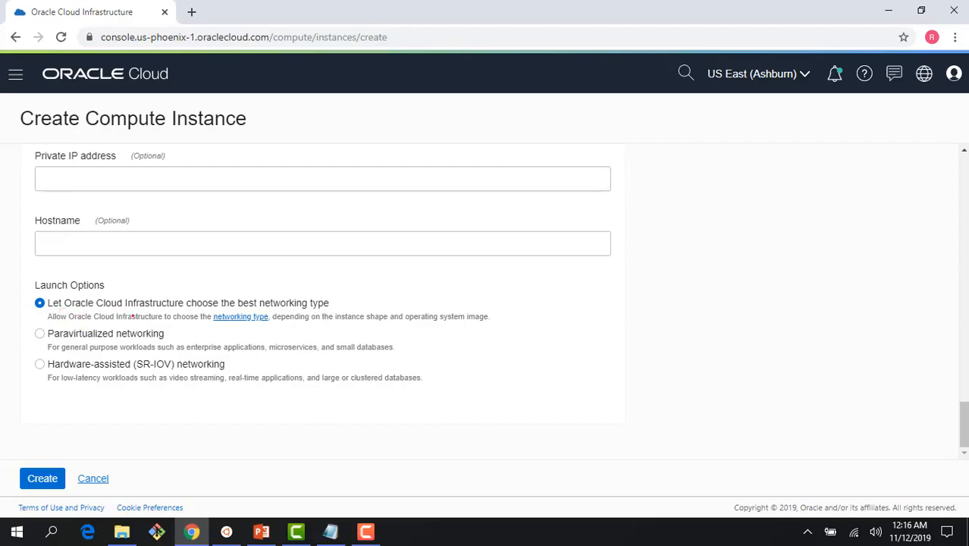
right_click(239, 317)
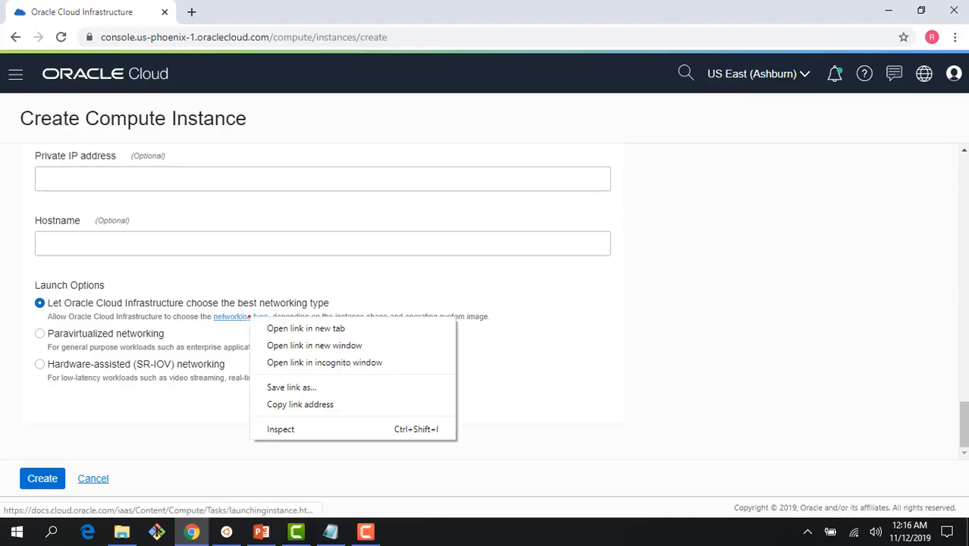
View the networking type documentation's Recommended Networking Launch Types section in a new tab
click(306, 327)
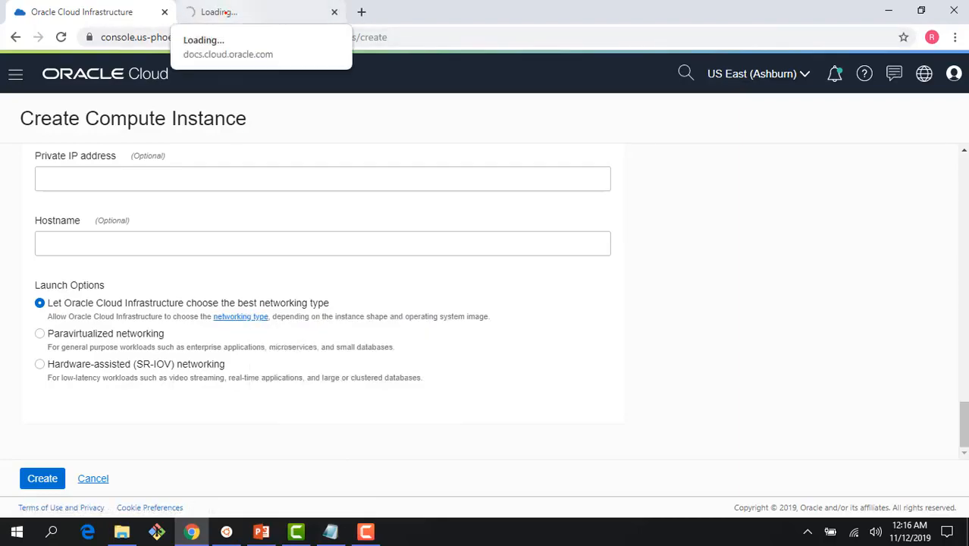
click(239, 317)
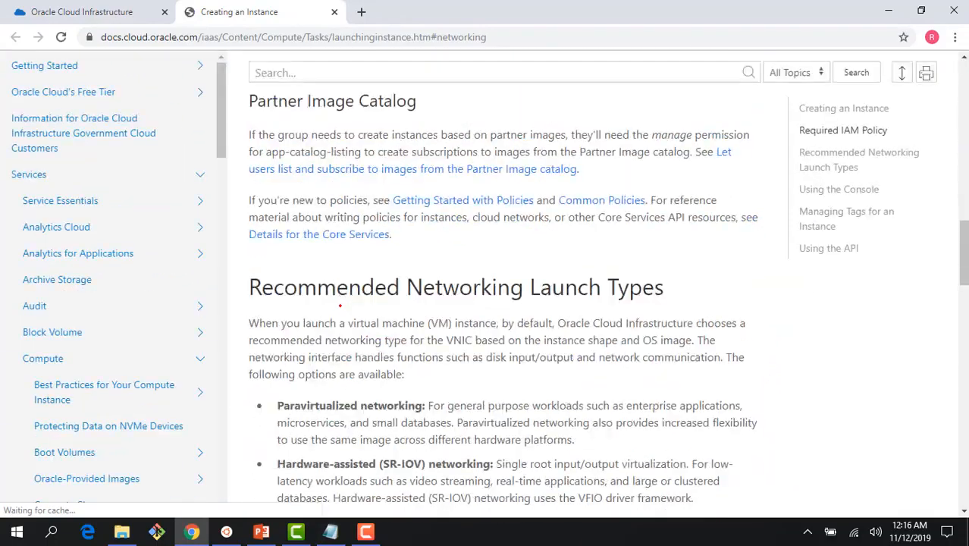
scroll(down, 3)
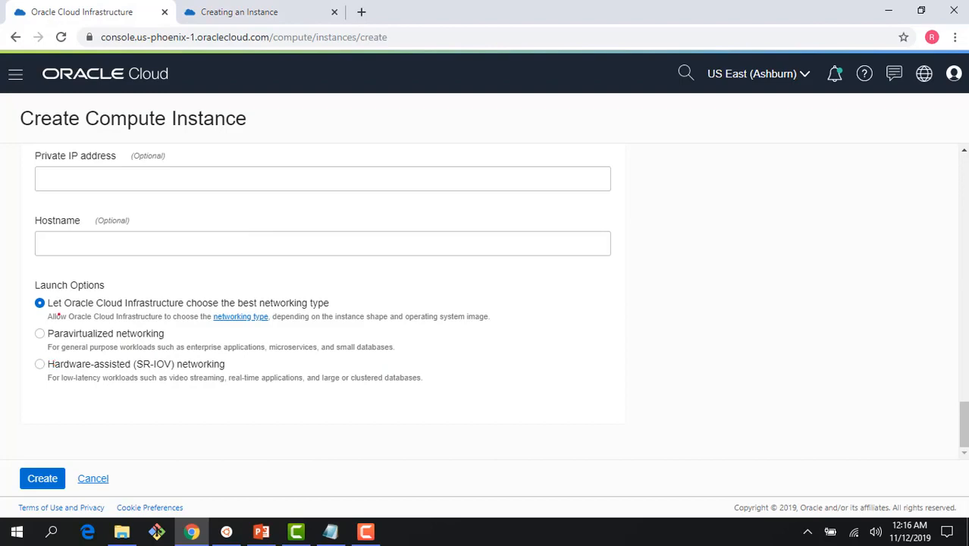
Choose Hardware-assisted (SR-IOV) networking, review the override warning, and launch the instance
click(36, 364)
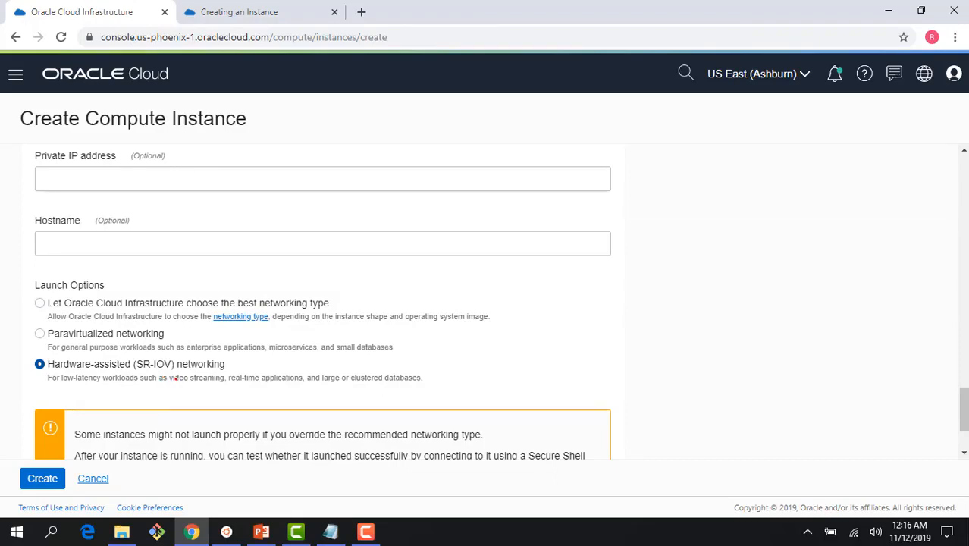
scroll(down, 3)
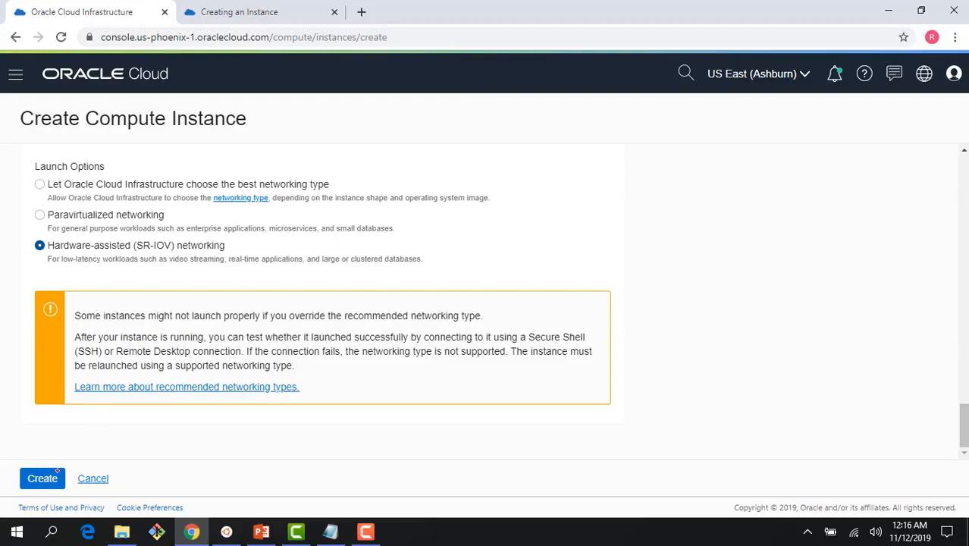
click(41, 479)
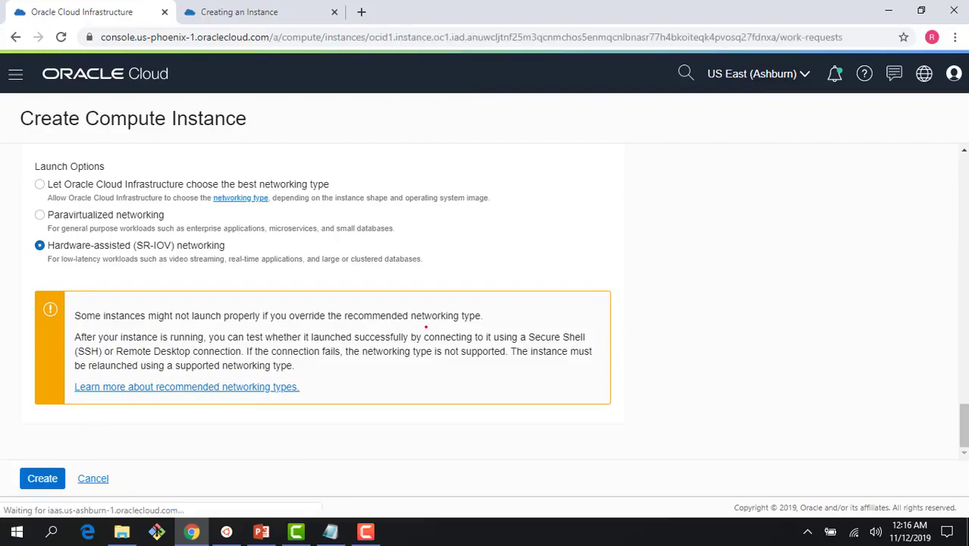
Confirm creation and highlight the NIC Attachment Type VFIO on the provisioning instance
click(41, 479)
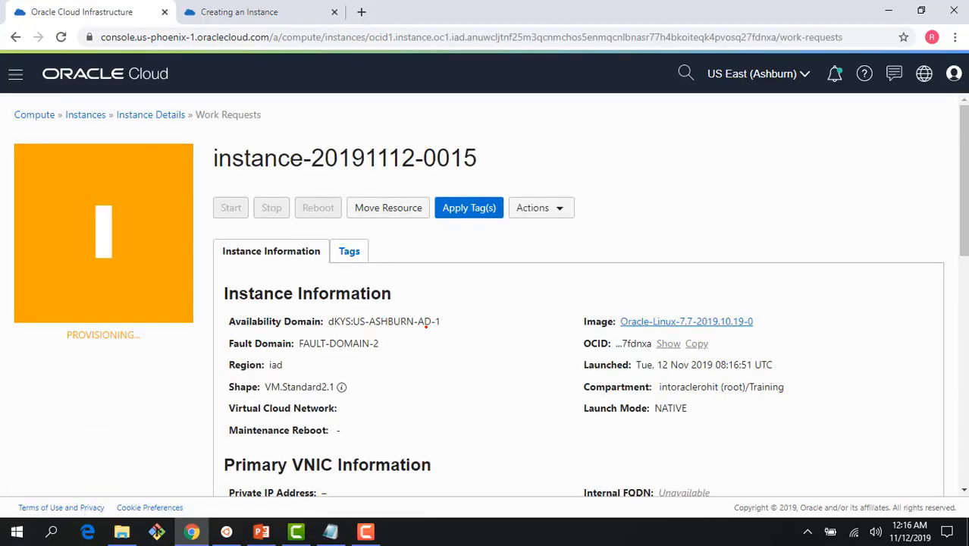
scroll(down, 3)
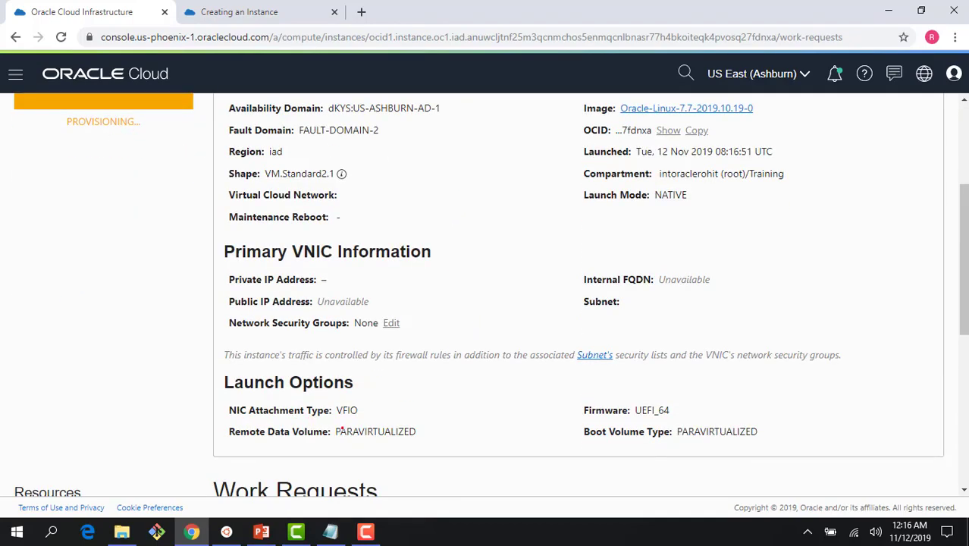
mouse_move(315, 416)
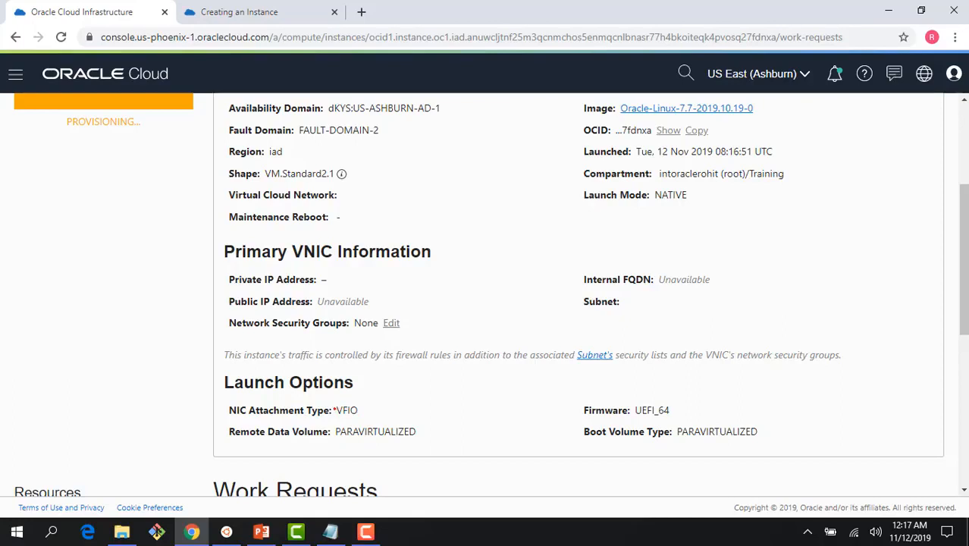
double_click(343, 410)
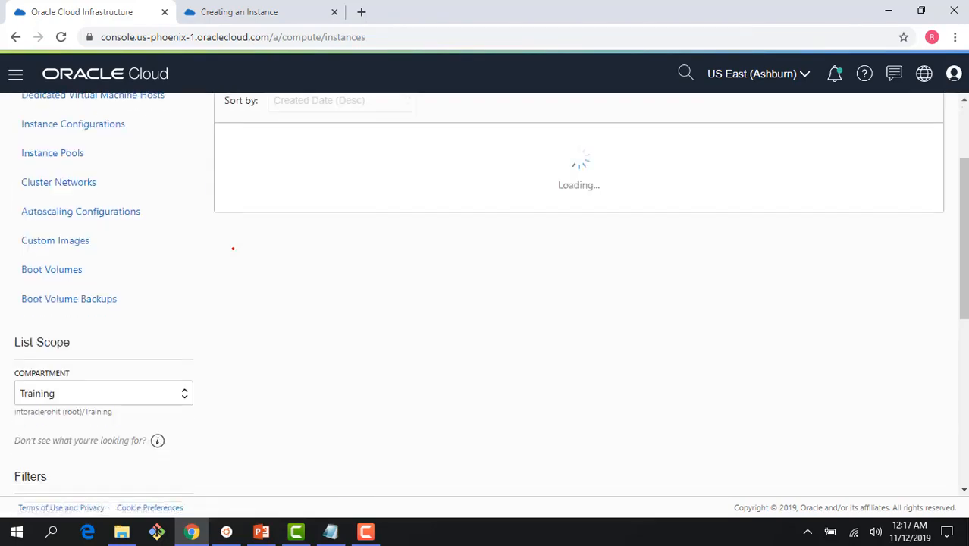
scroll(down, 3)
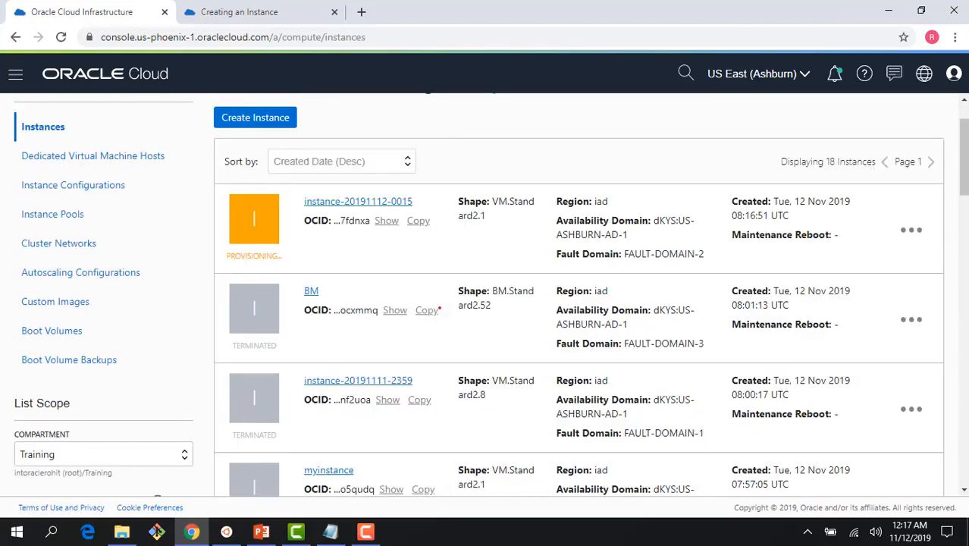
scroll(down, 3)
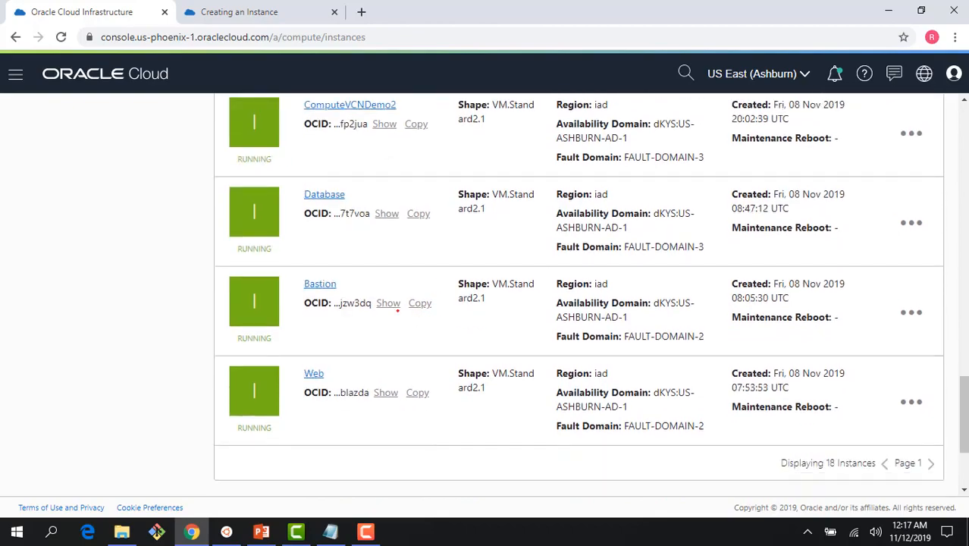
click(314, 373)
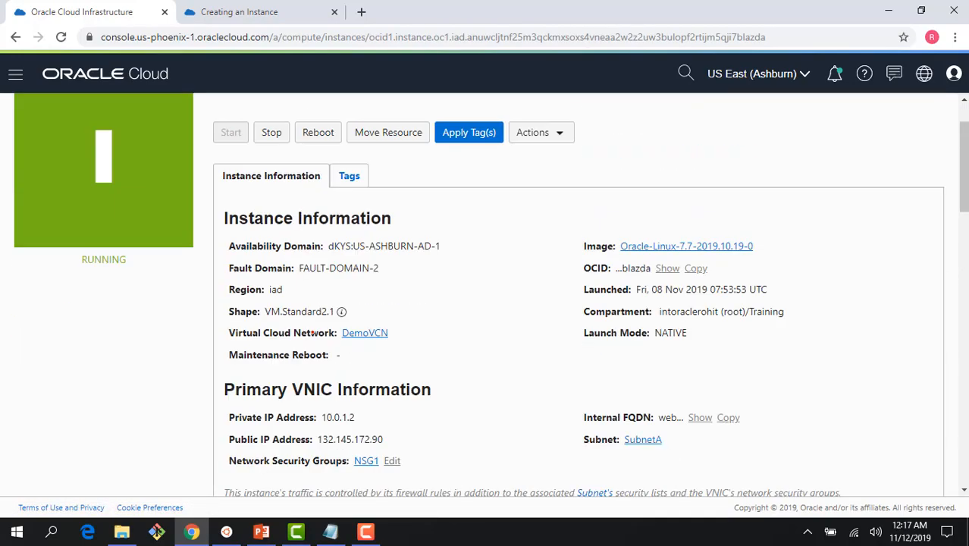
scroll(down, 3)
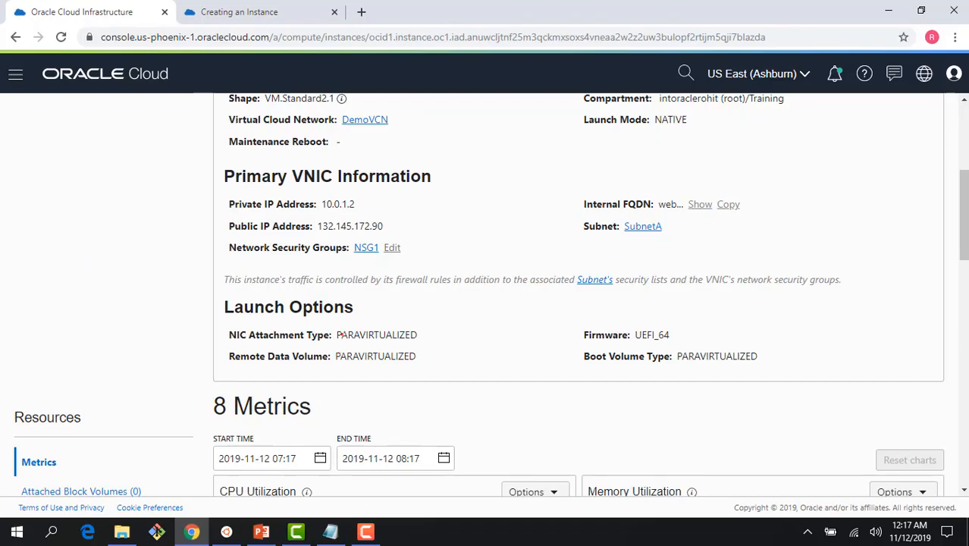
double_click(376, 335)
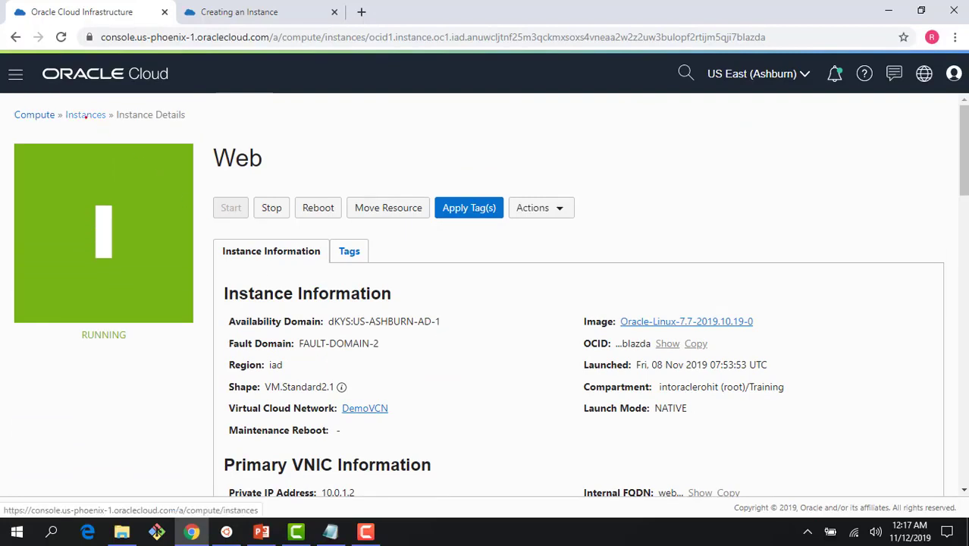
click(85, 115)
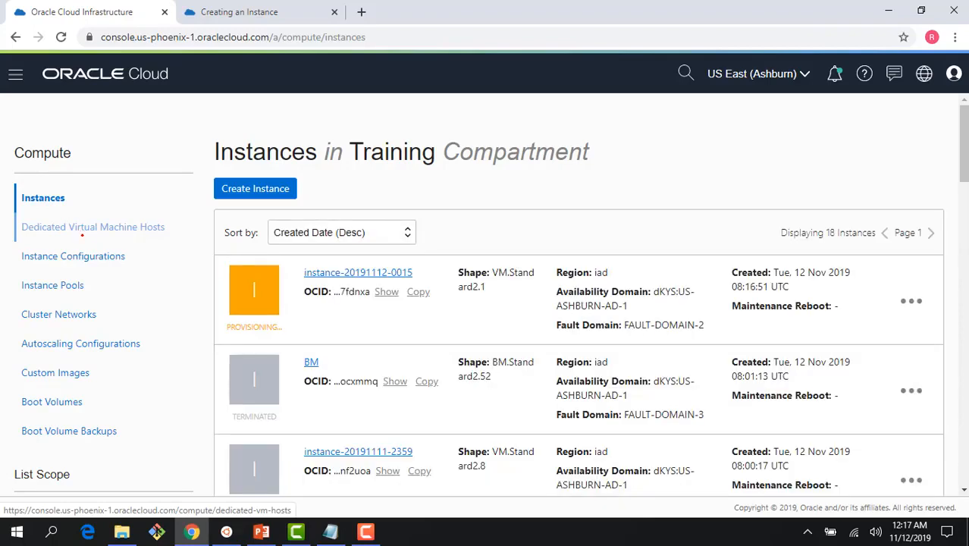
Start Export Custom Image for the web image from the Custom Images list
click(55, 373)
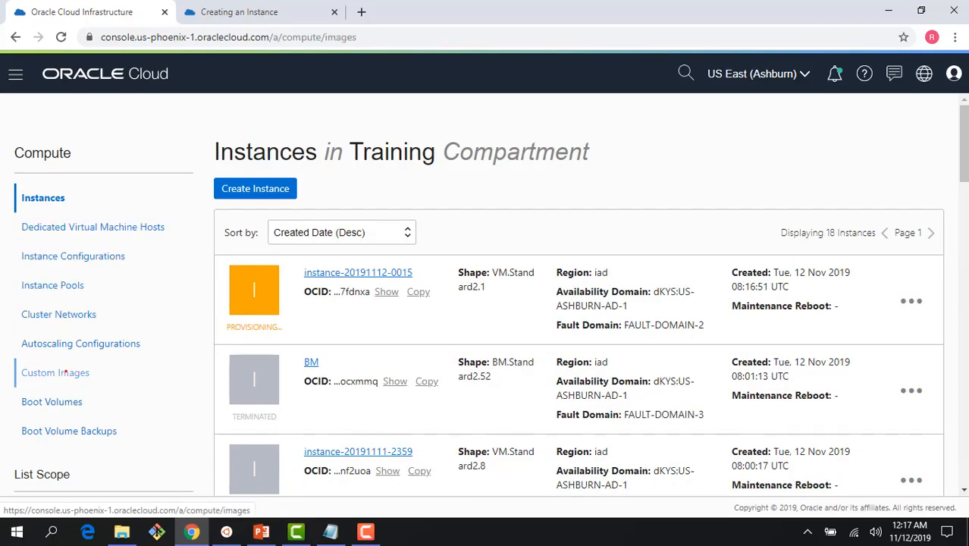
click(54, 373)
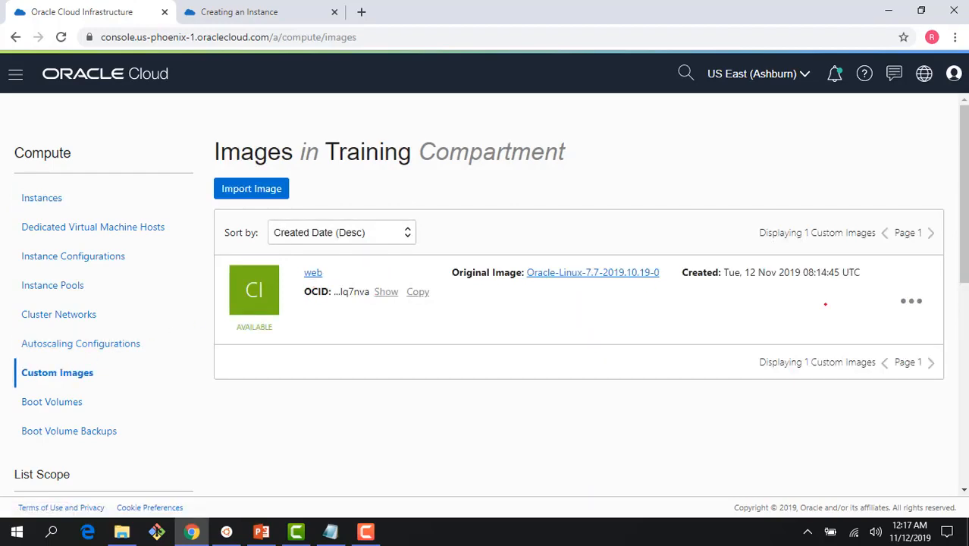
click(910, 300)
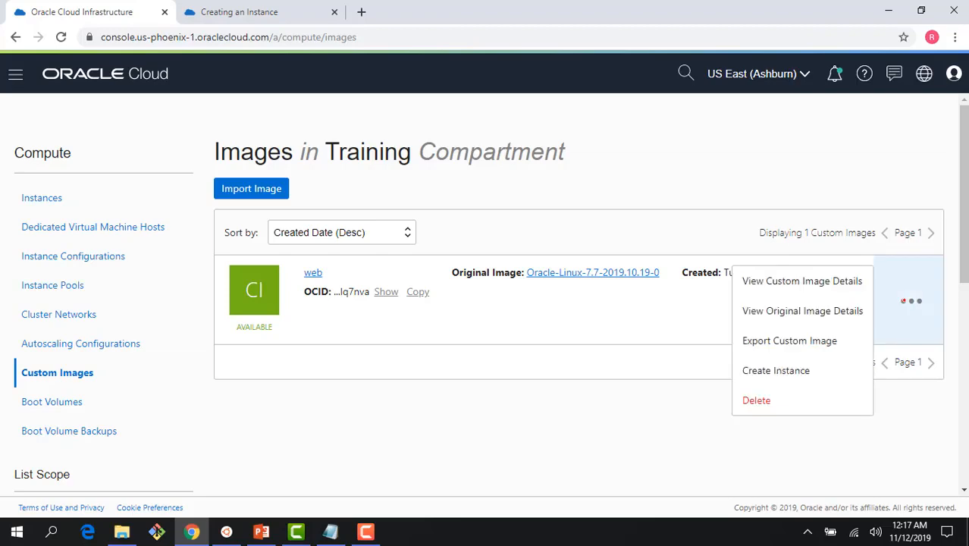
mouse_move(776, 370)
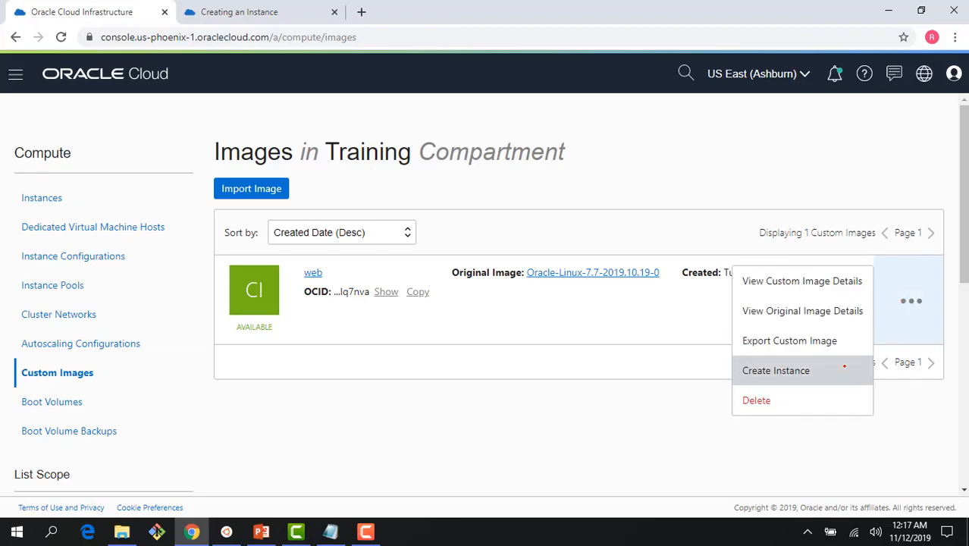
mouse_move(792, 339)
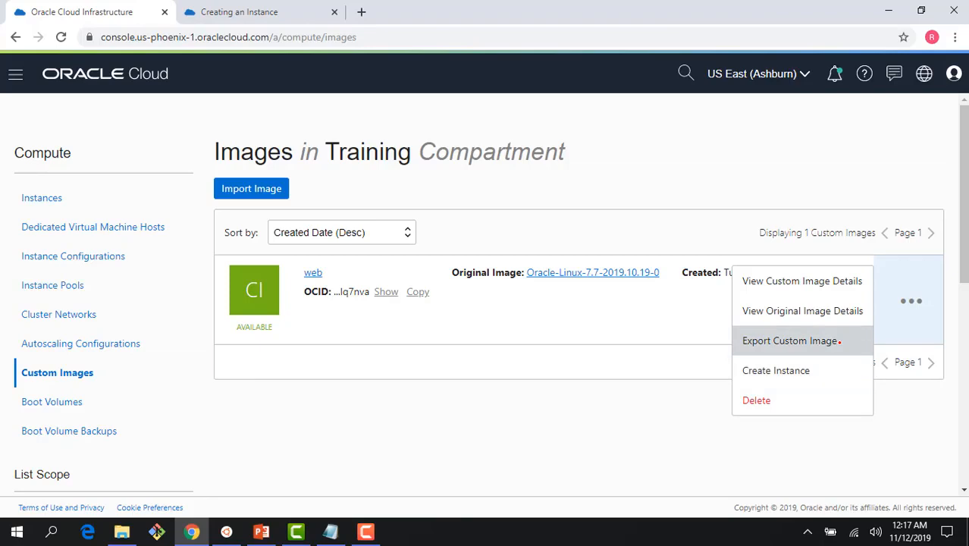
click(790, 340)
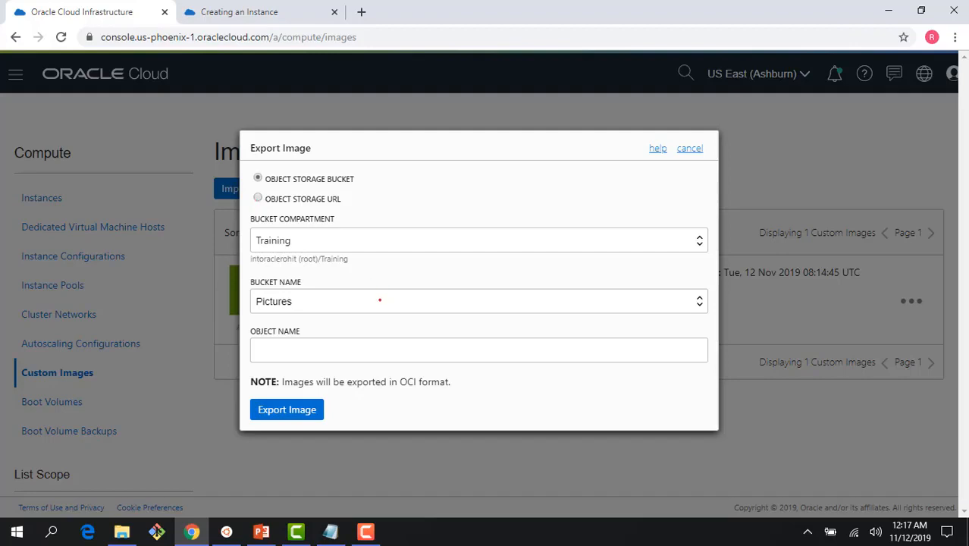
Keep the Pictures bucket and set the exported object name to 'web'
click(480, 300)
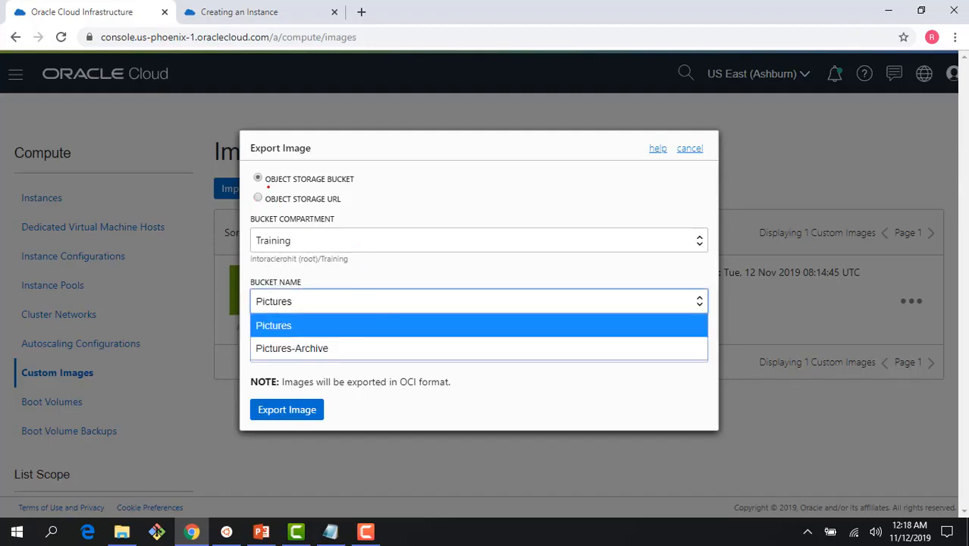
click(258, 197)
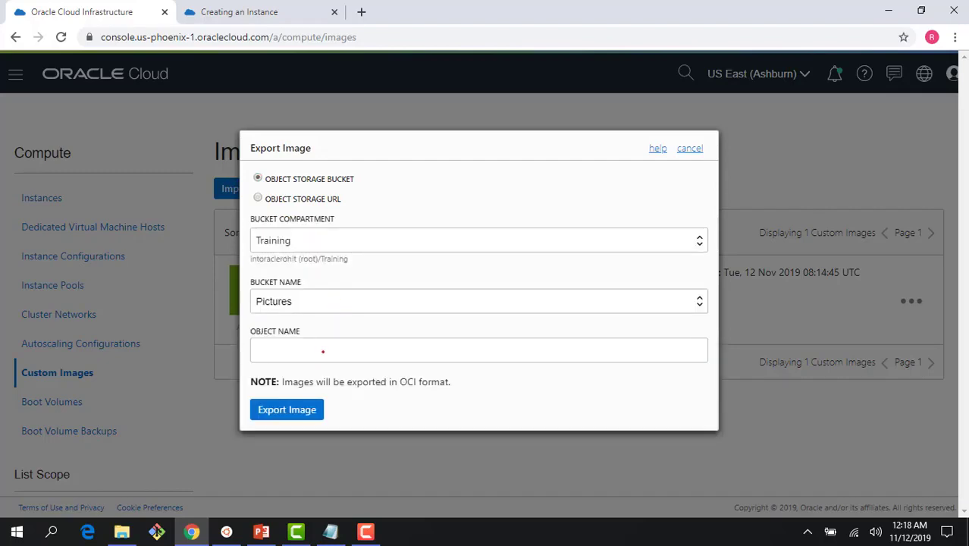
click(480, 348)
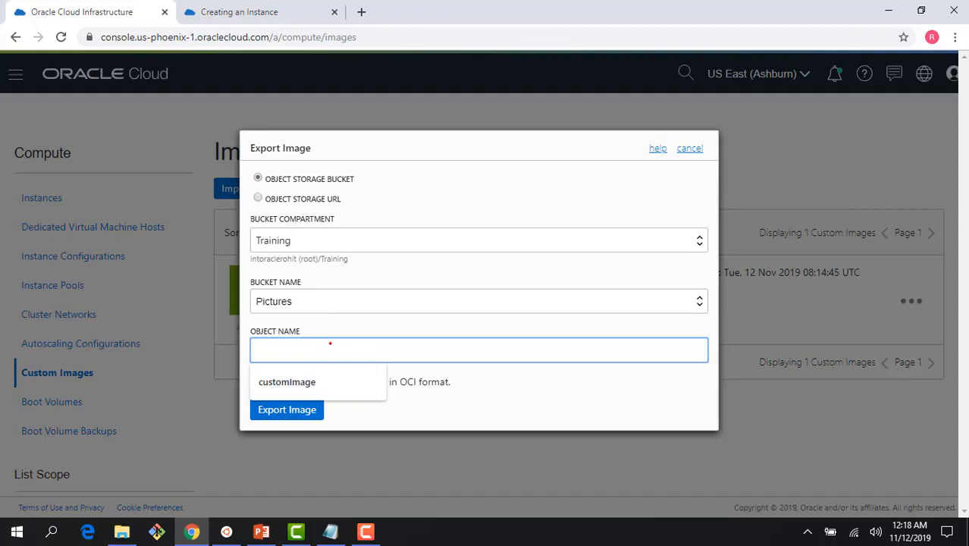
text(web)
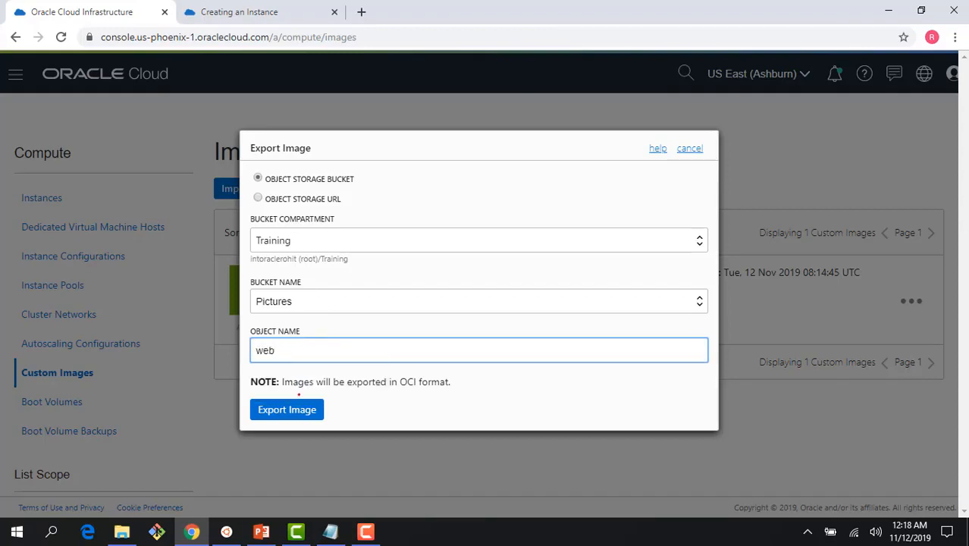